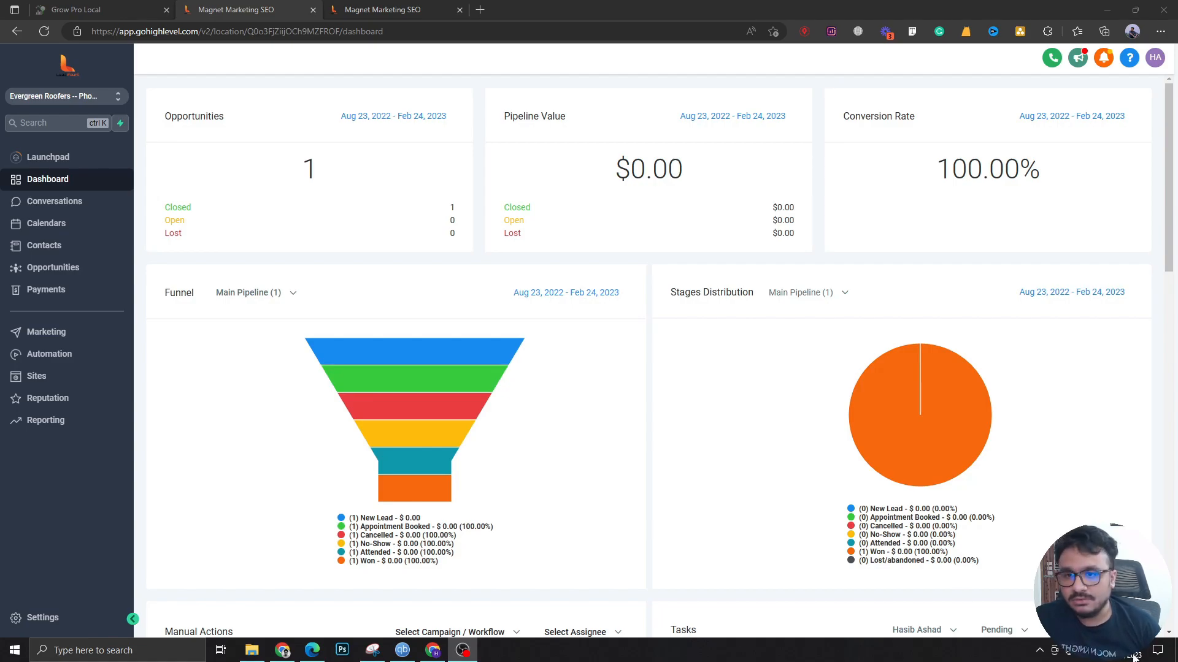
mouse_move(337, 113)
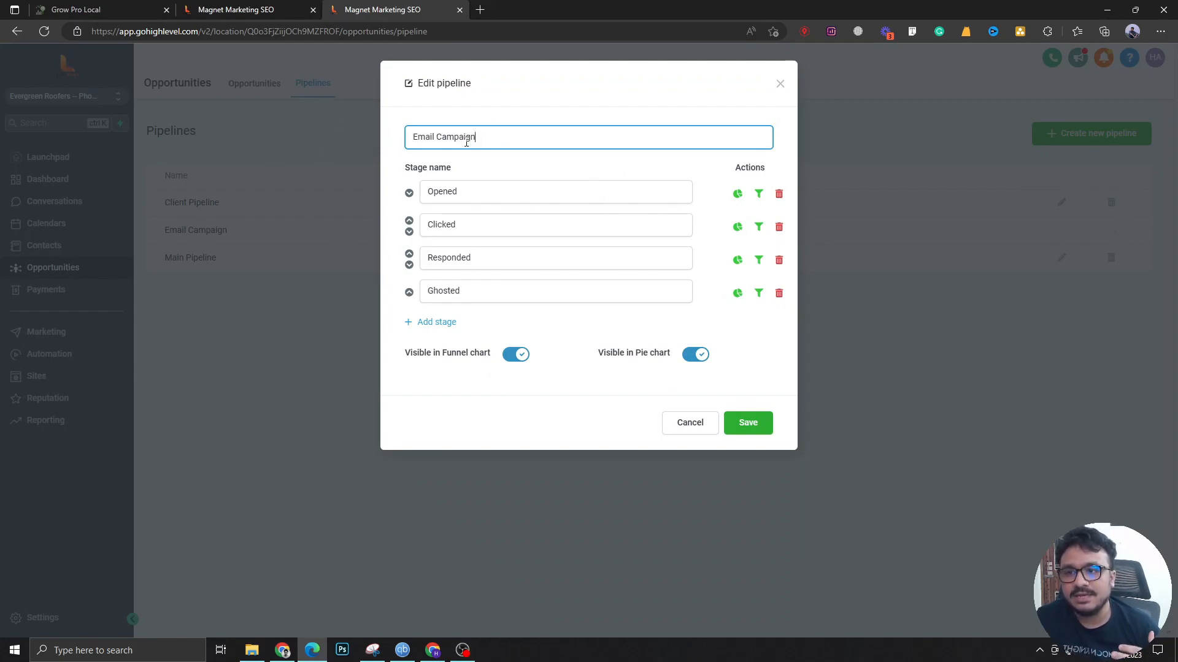
mouse_move(396, 80)
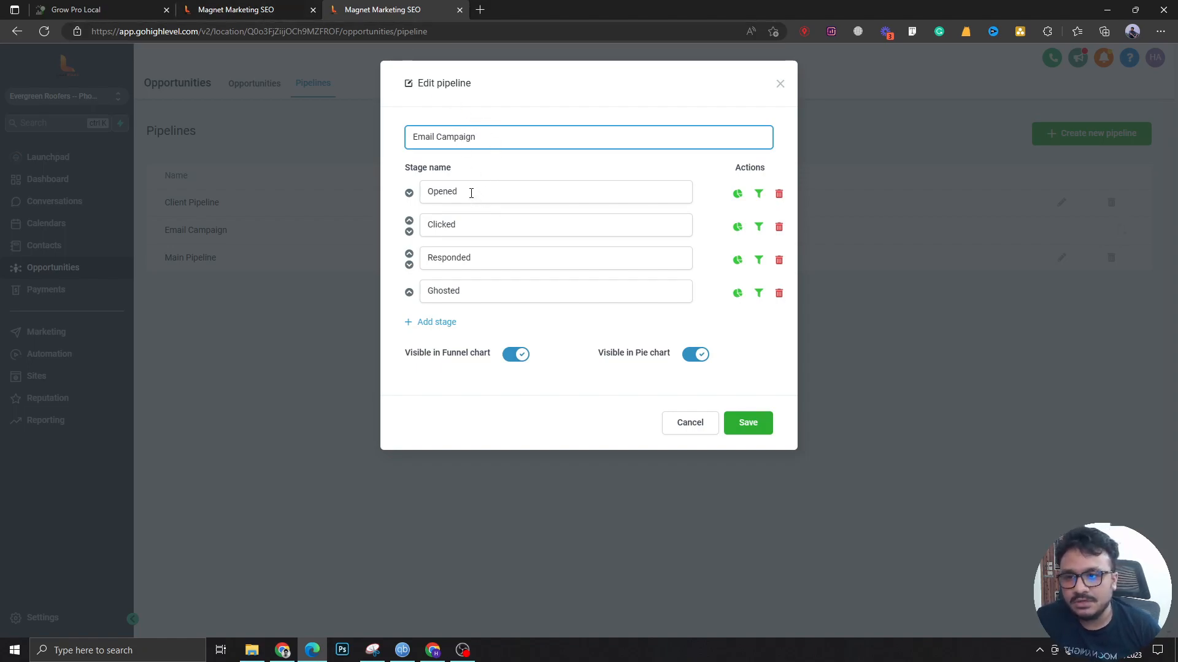
- Review the Email Campaign pipeline stages, then go to the automation workflows list
double_click(441, 191)
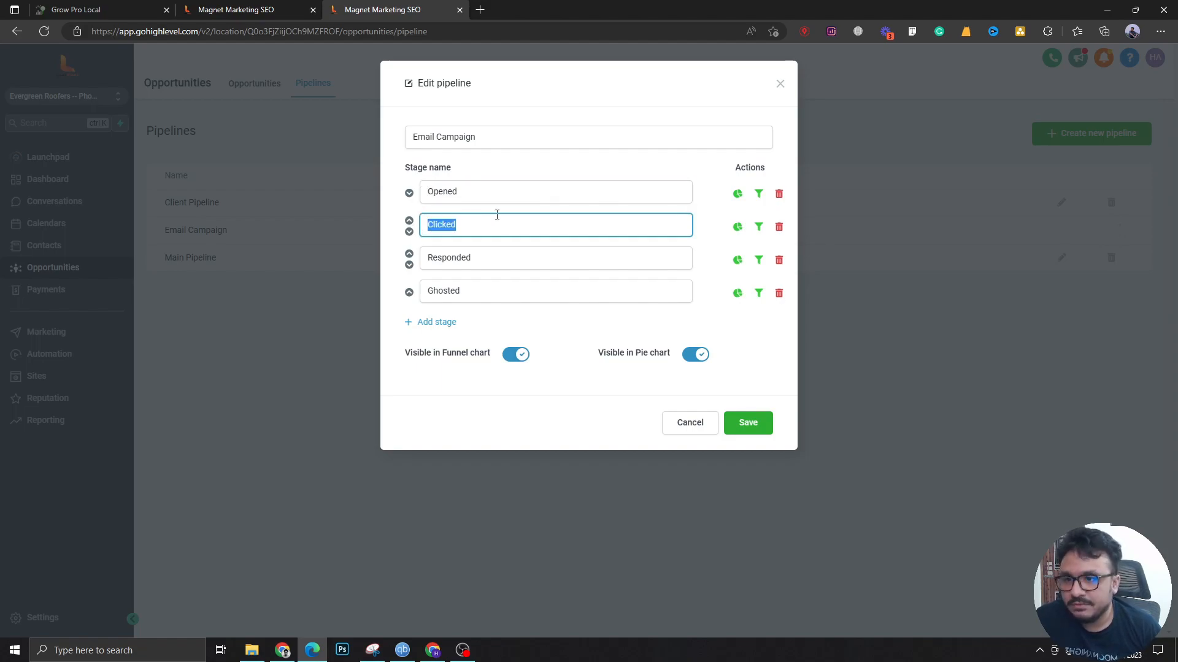
mouse_move(275, 6)
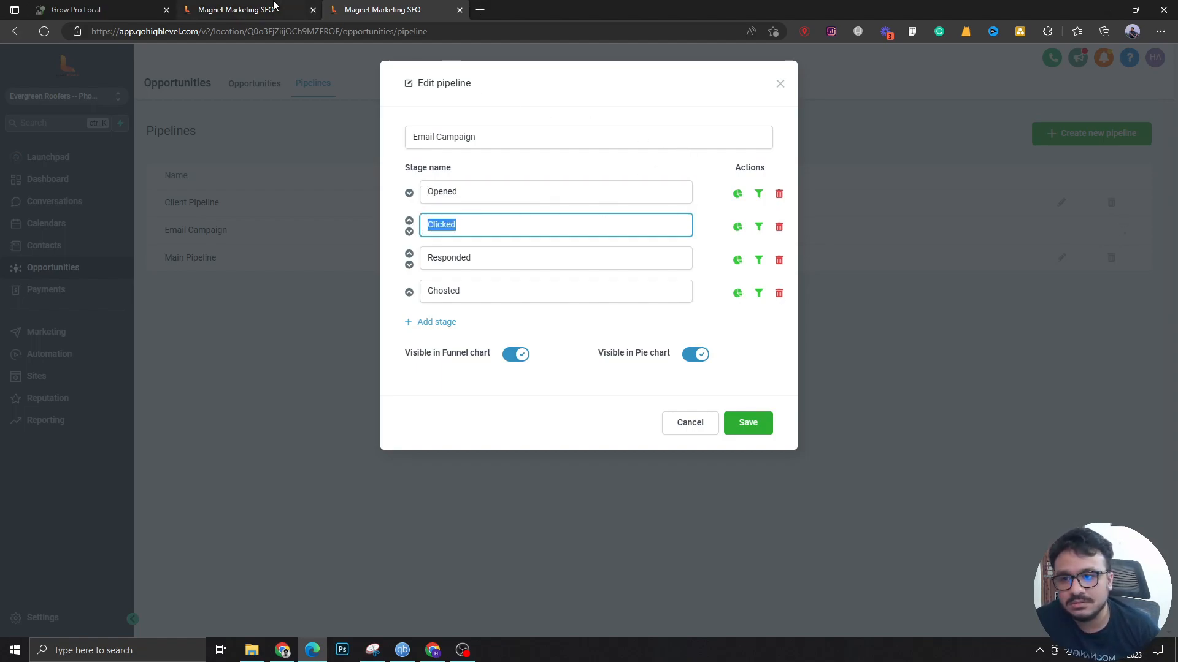
click(49, 354)
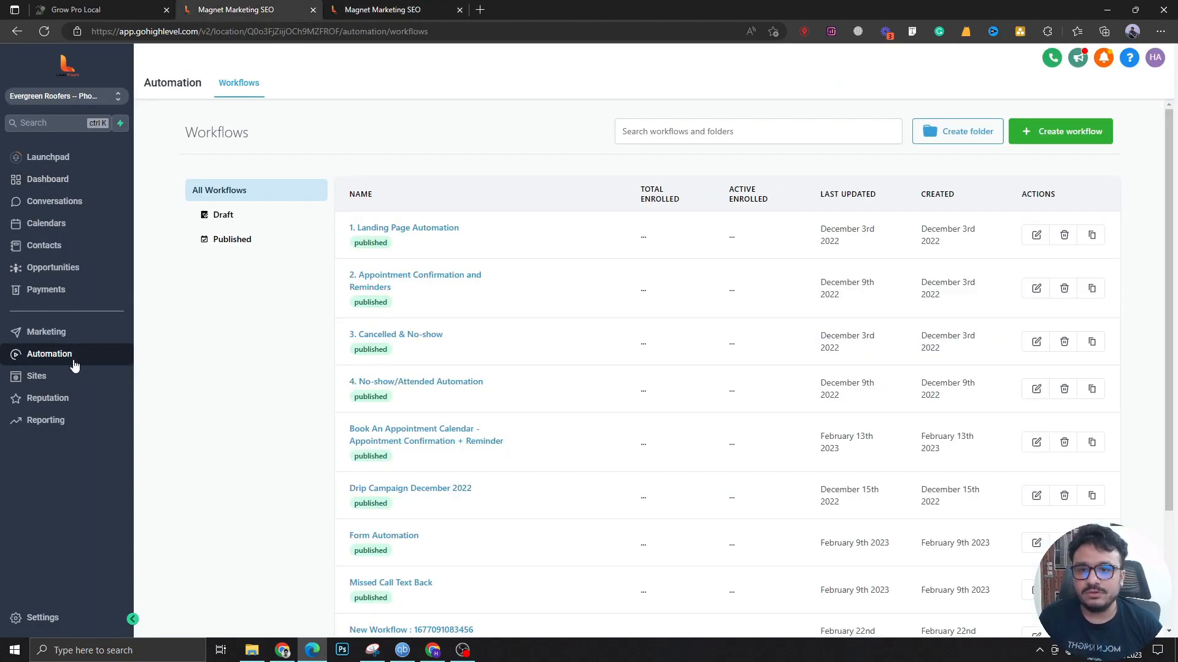
- Create a new workflow from scratch and rename it 'Email Event Automation'
click(1060, 132)
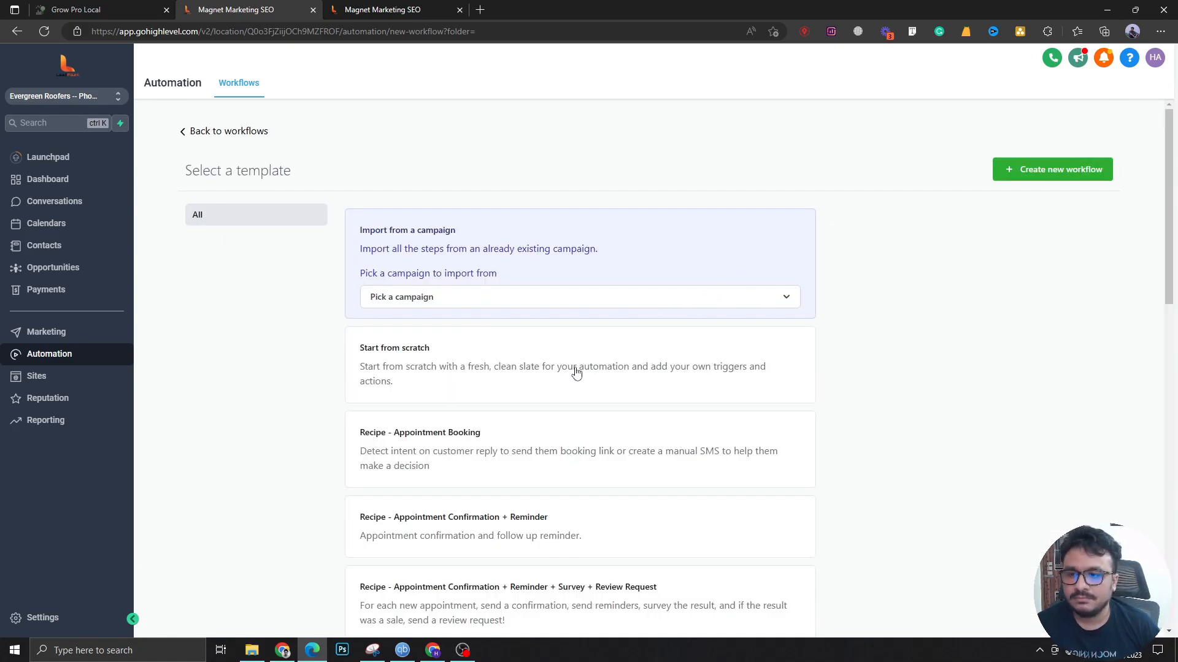
click(395, 349)
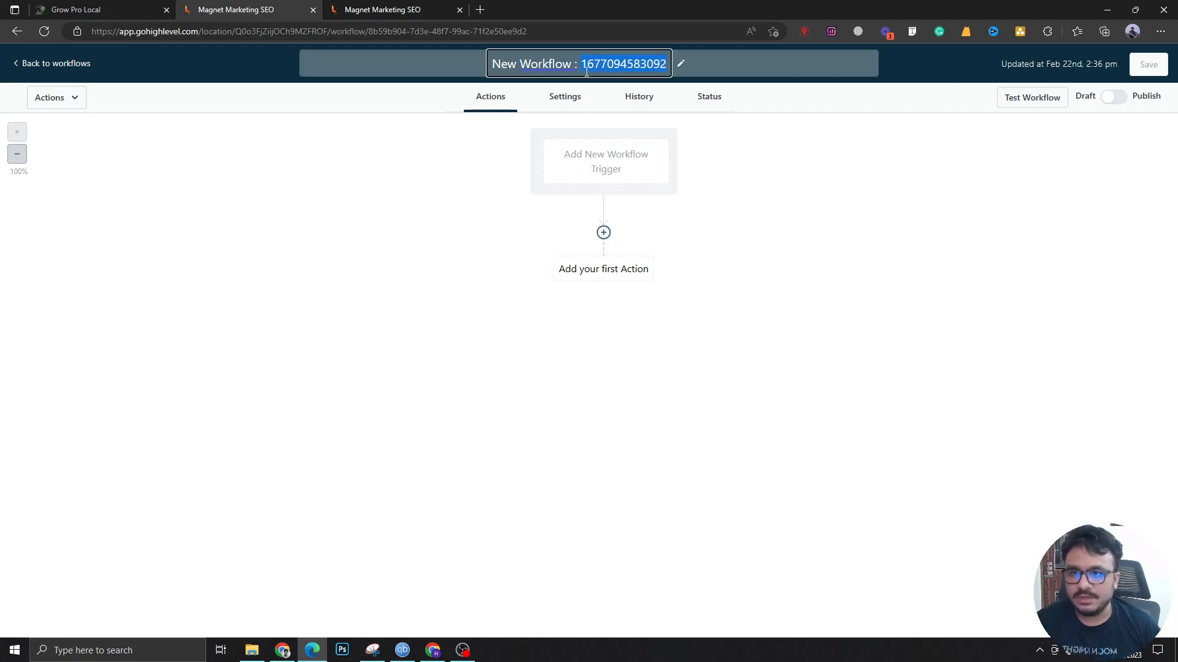
text(Email Event Automati)
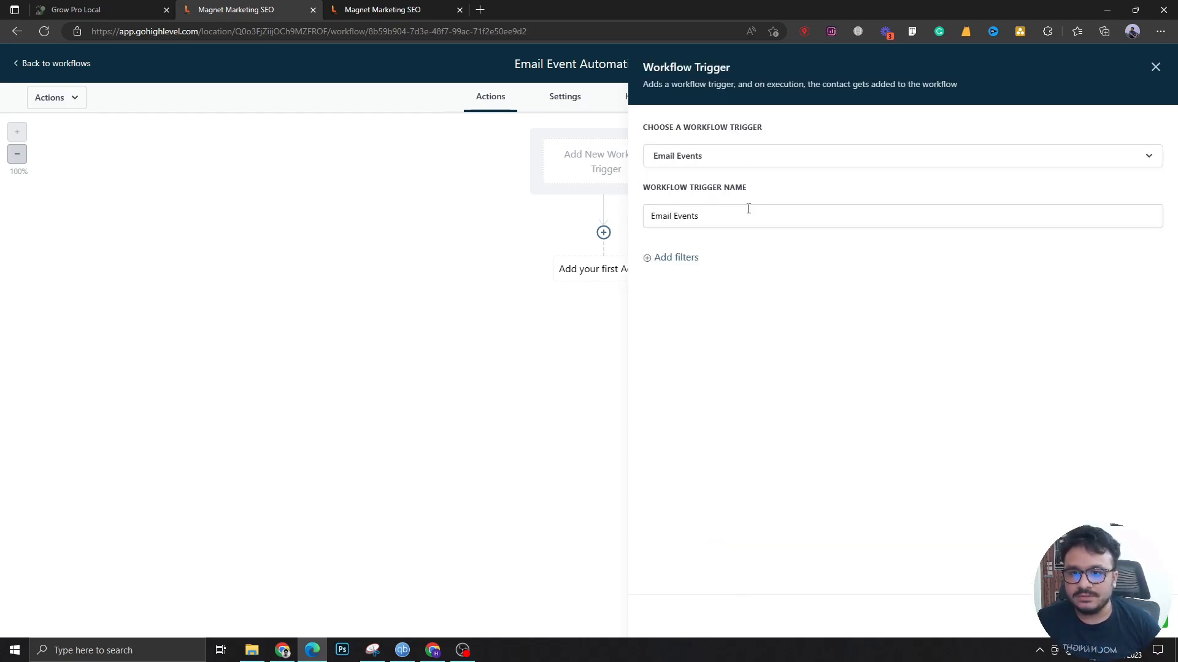
- Filter the Email Events trigger to the '1. Landing Page Automation' workflow
click(675, 258)
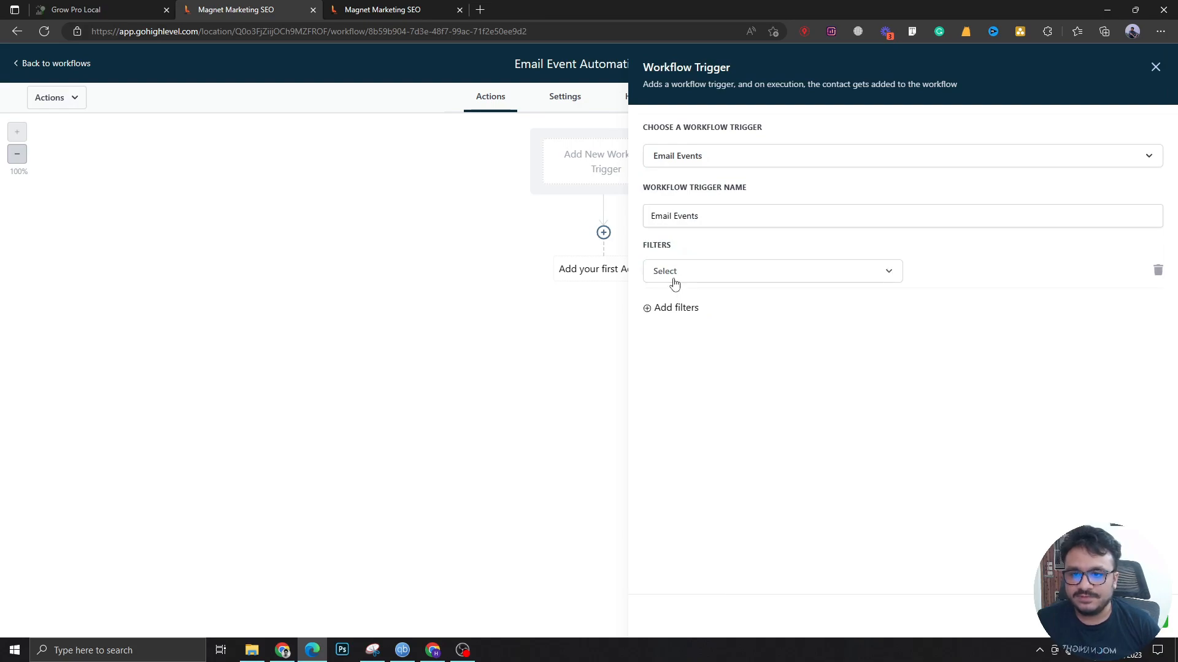
click(771, 271)
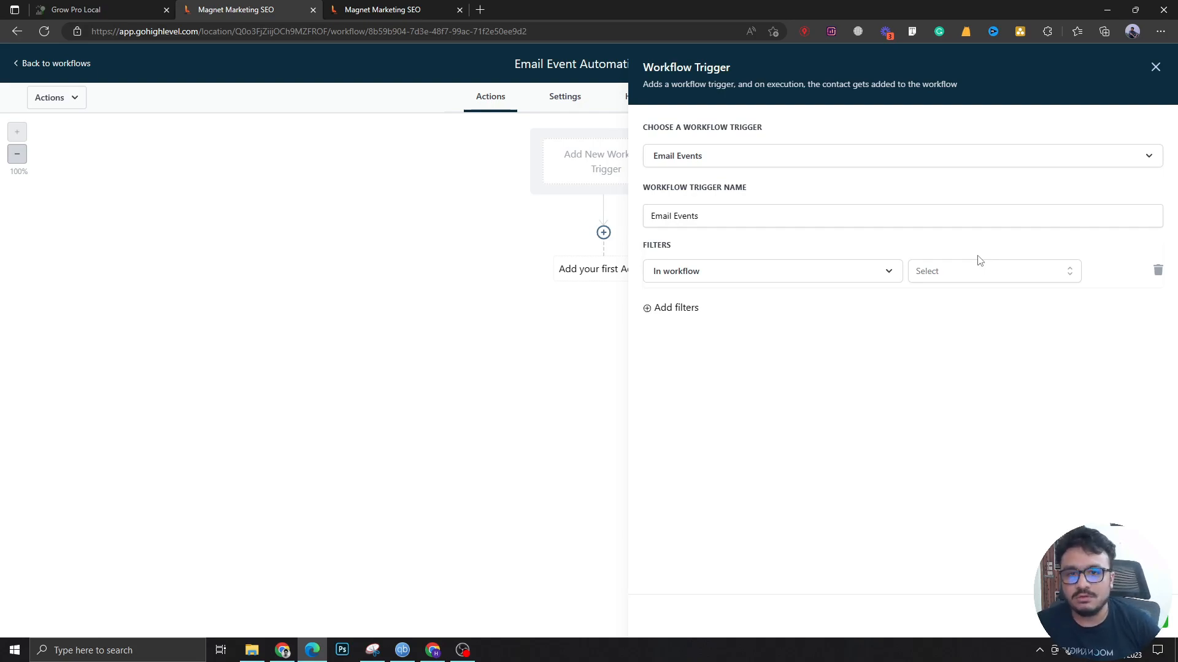
mouse_move(979, 269)
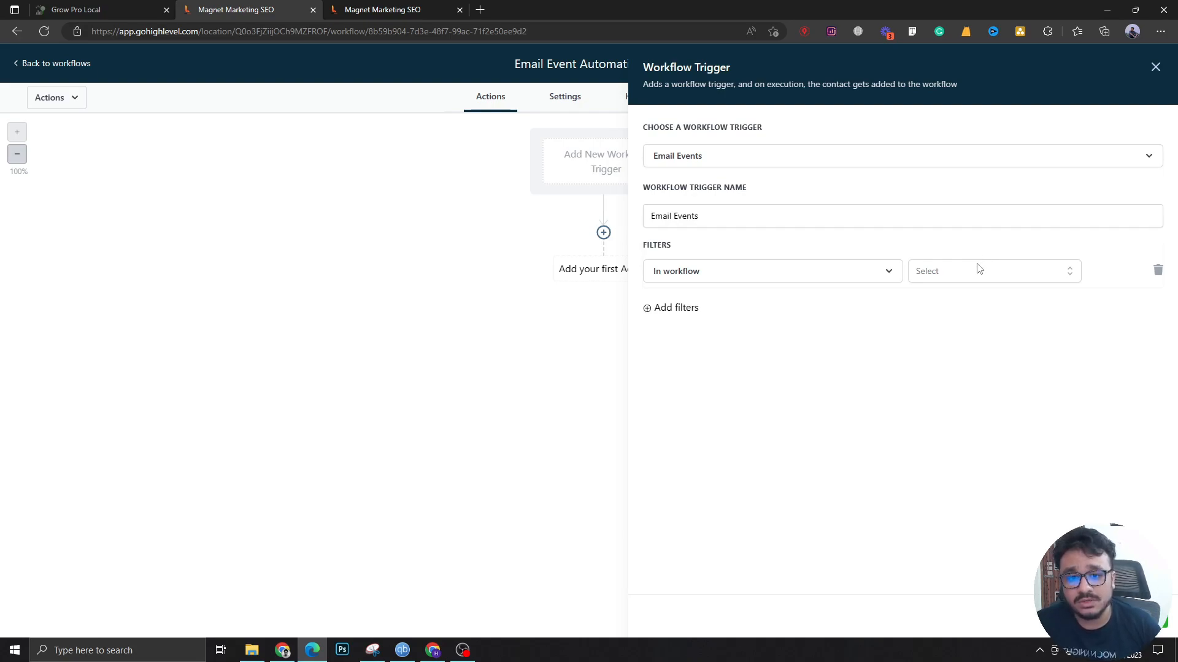
click(994, 271)
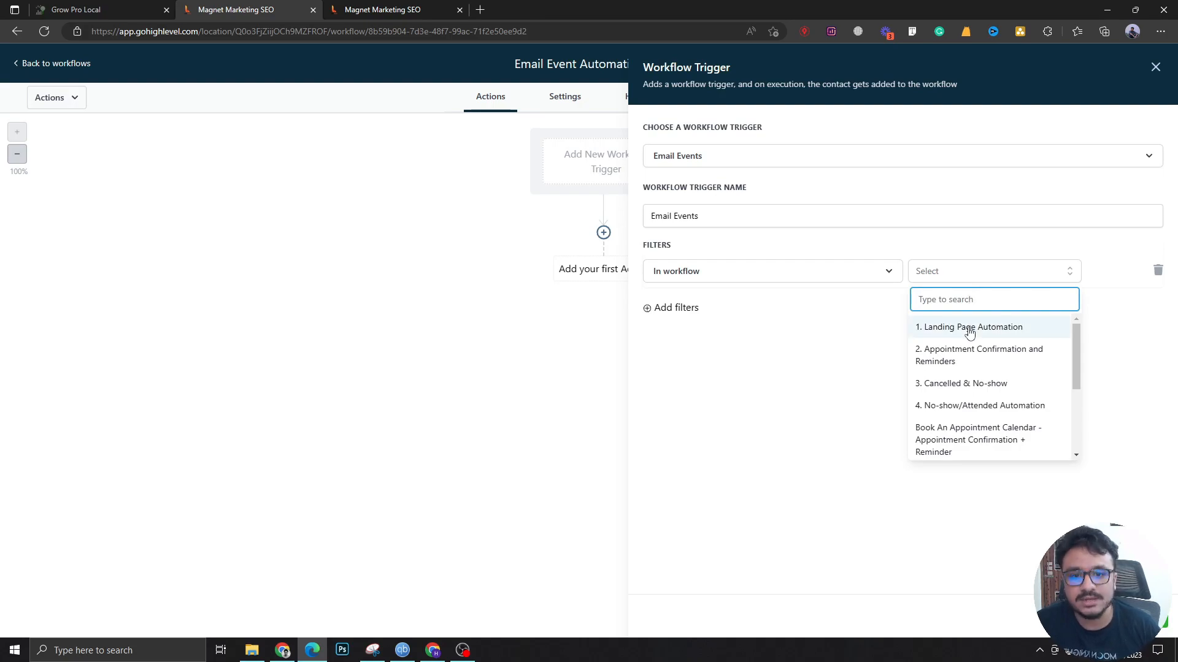
mouse_move(941, 329)
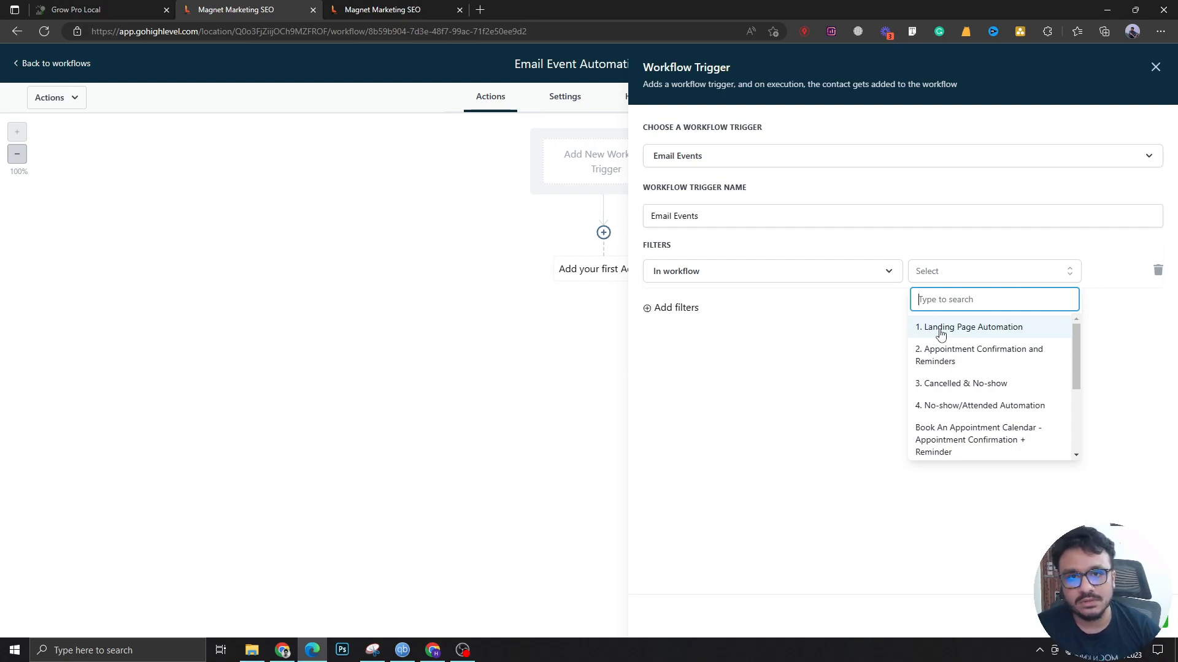
click(969, 326)
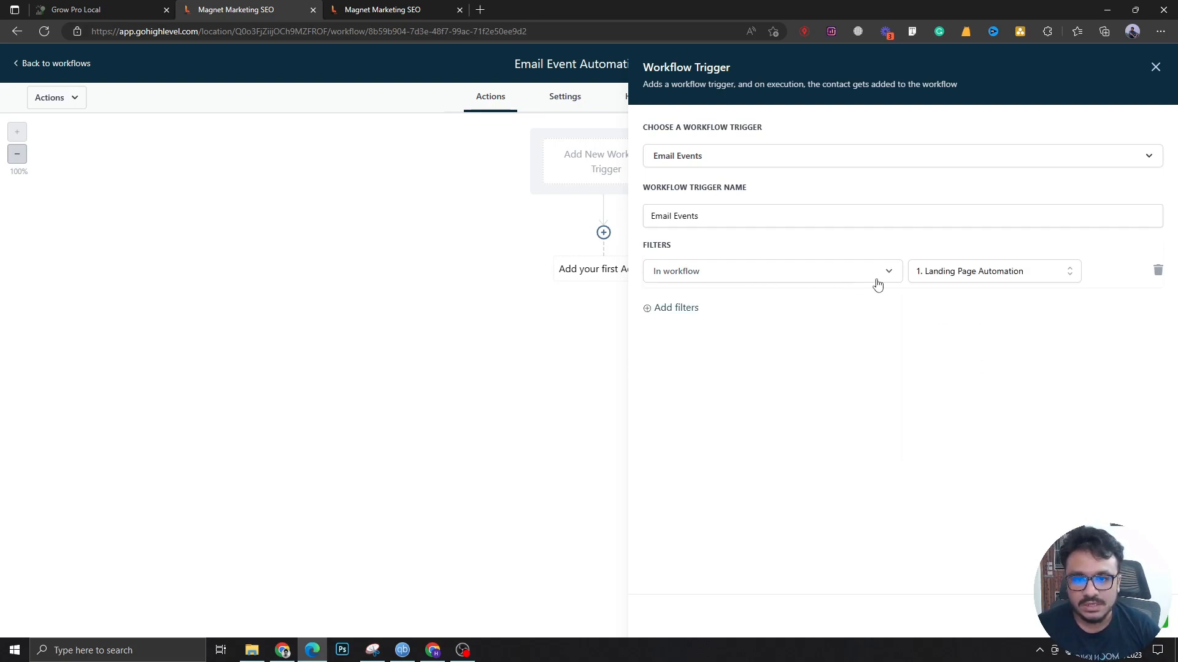
- Add an Event filter set to Opened and save the trigger
click(671, 308)
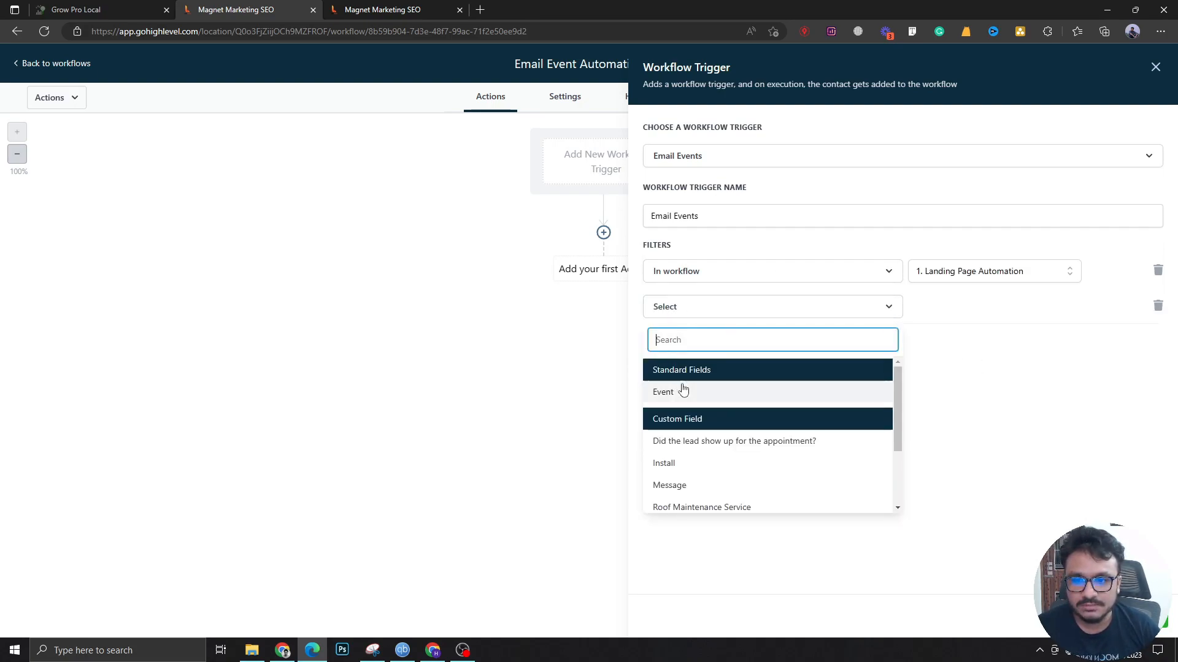
click(663, 391)
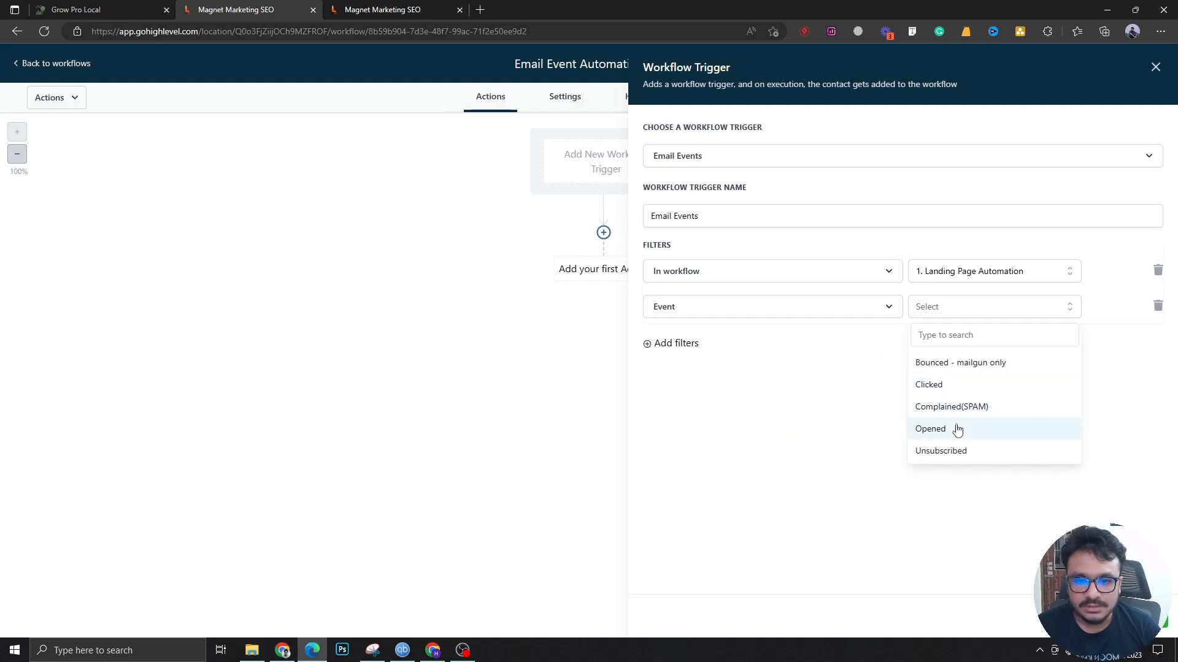
click(929, 429)
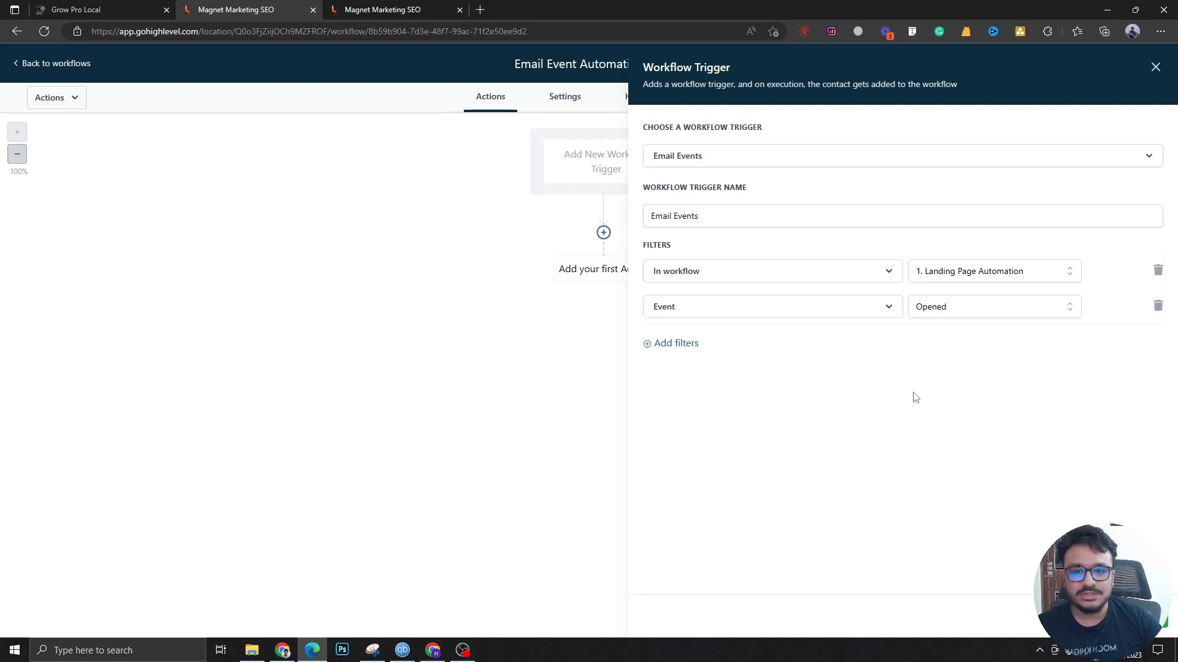
mouse_move(908, 276)
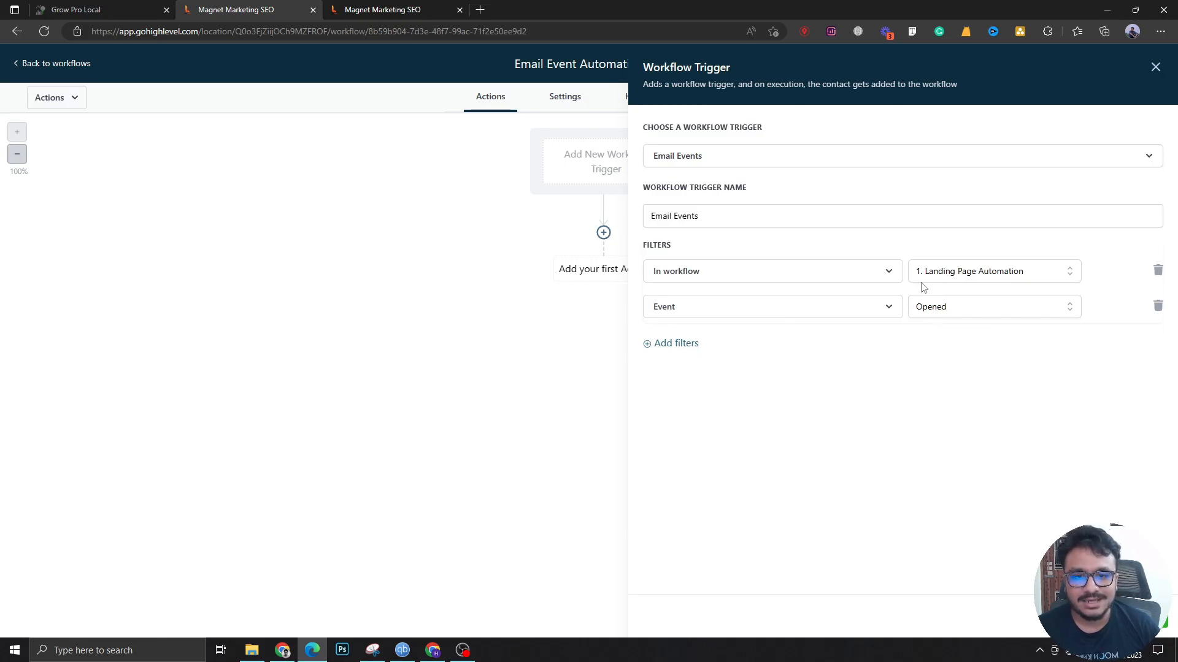
click(1156, 66)
text(crea)
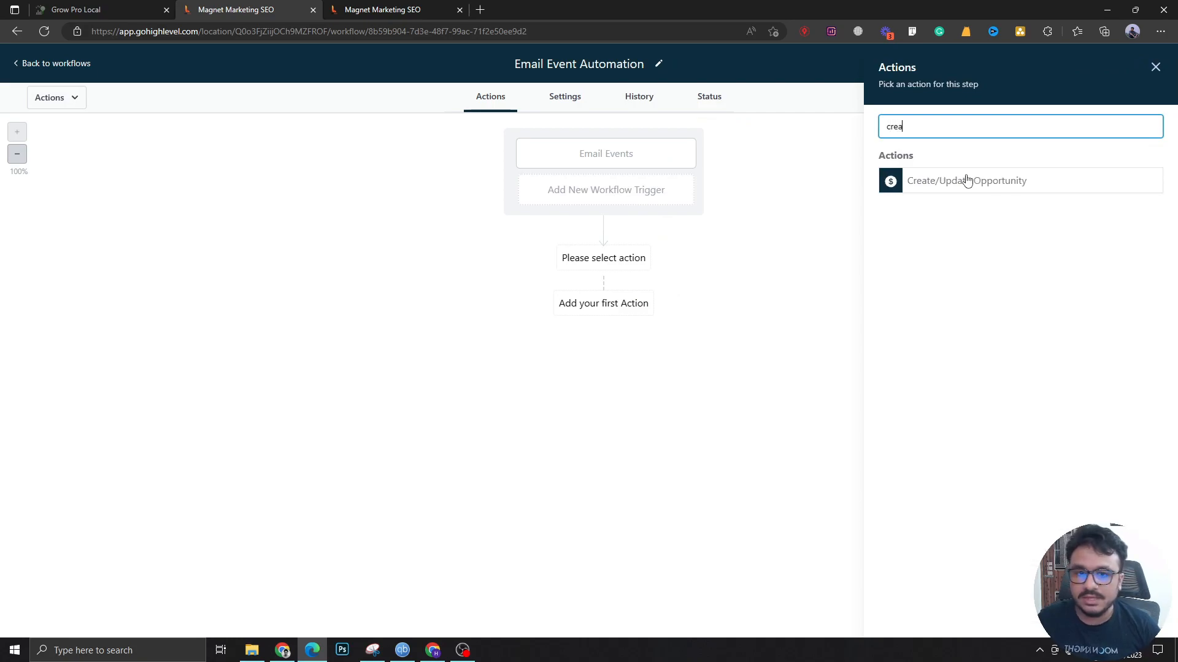
- Add a Create Or Update Opportunity action: Email Campaign pipeline, Opened stage, named with Contact Full Name
click(966, 180)
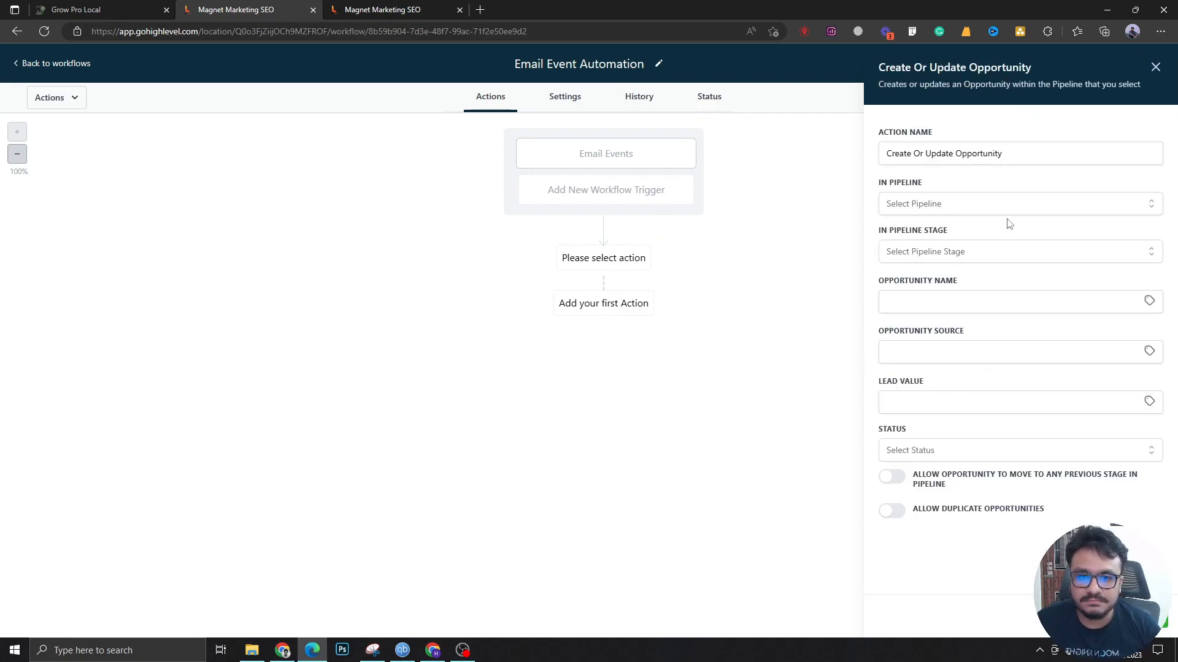
click(1020, 203)
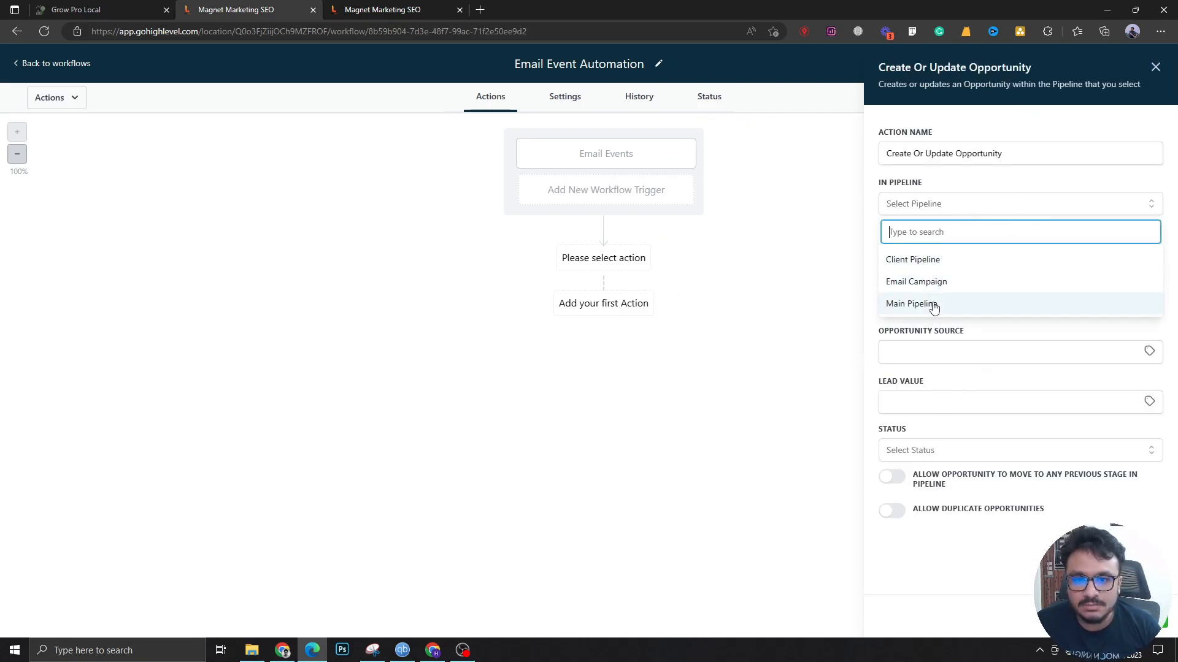
click(915, 283)
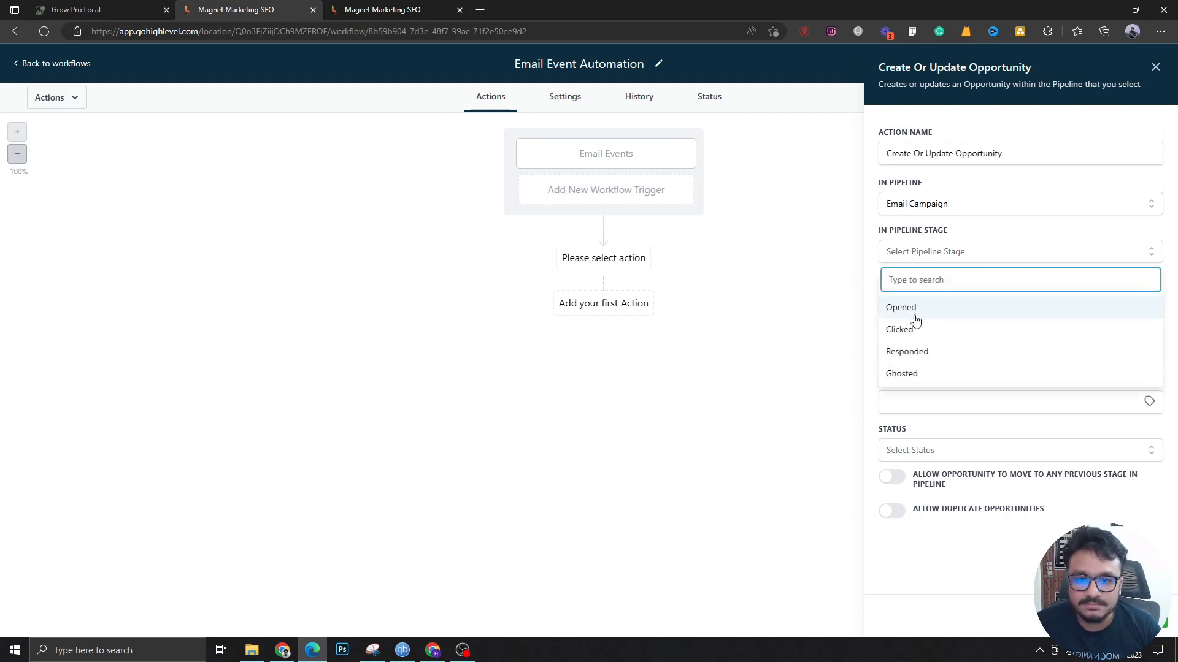
click(900, 307)
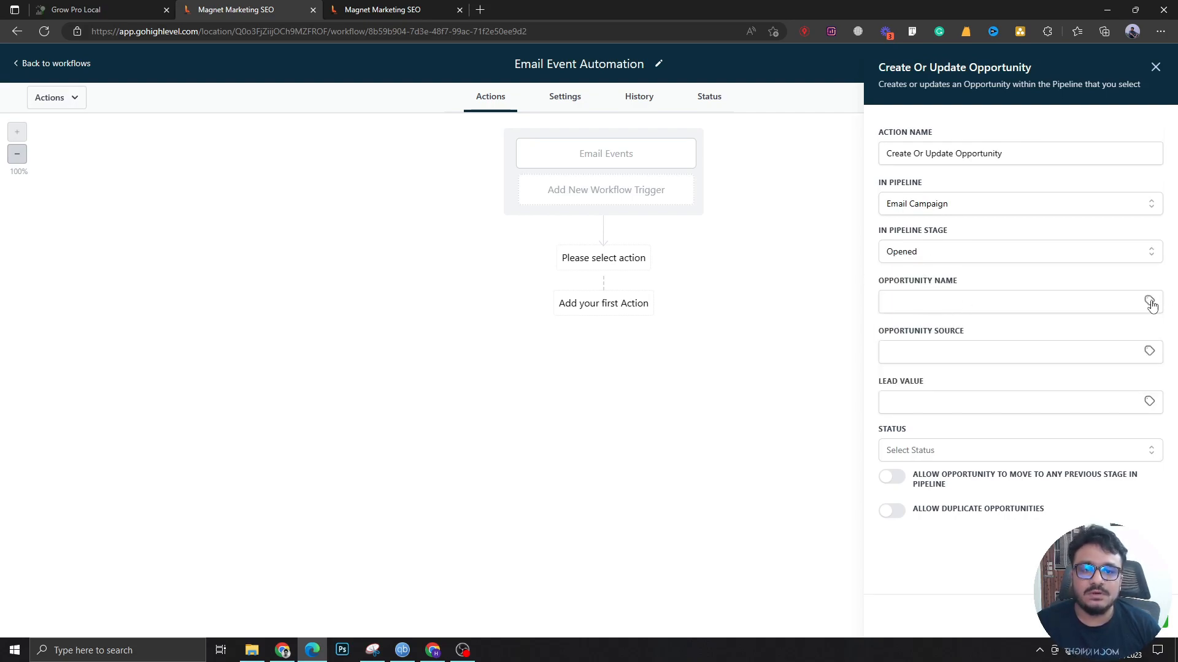
click(1153, 302)
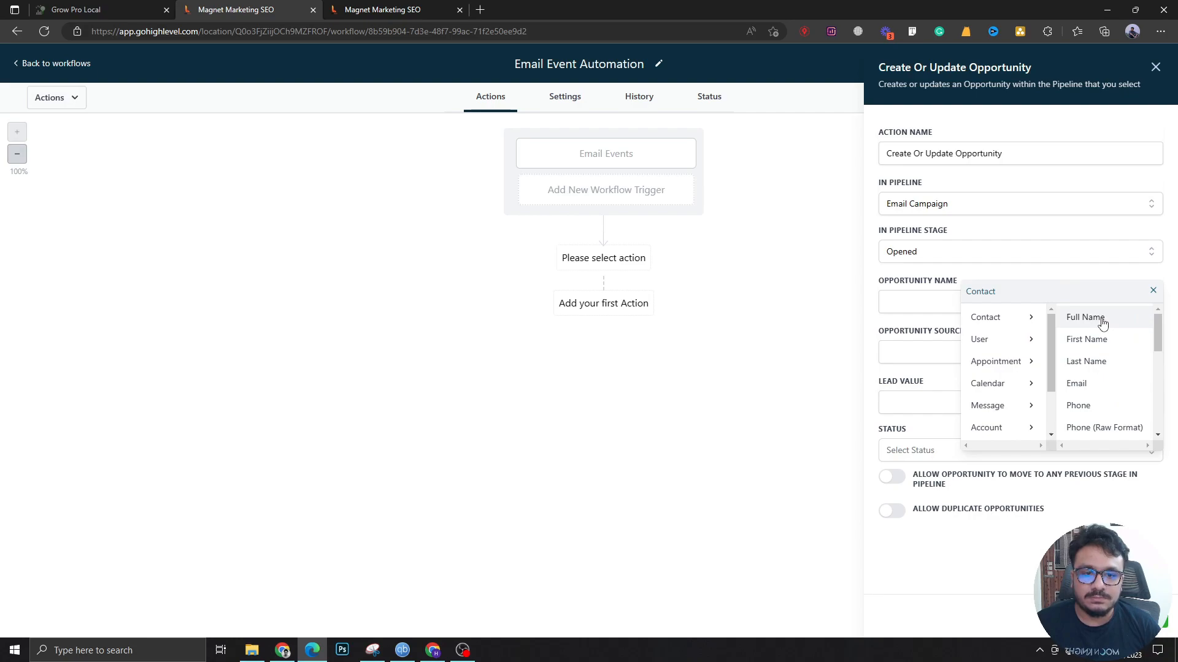
click(1084, 317)
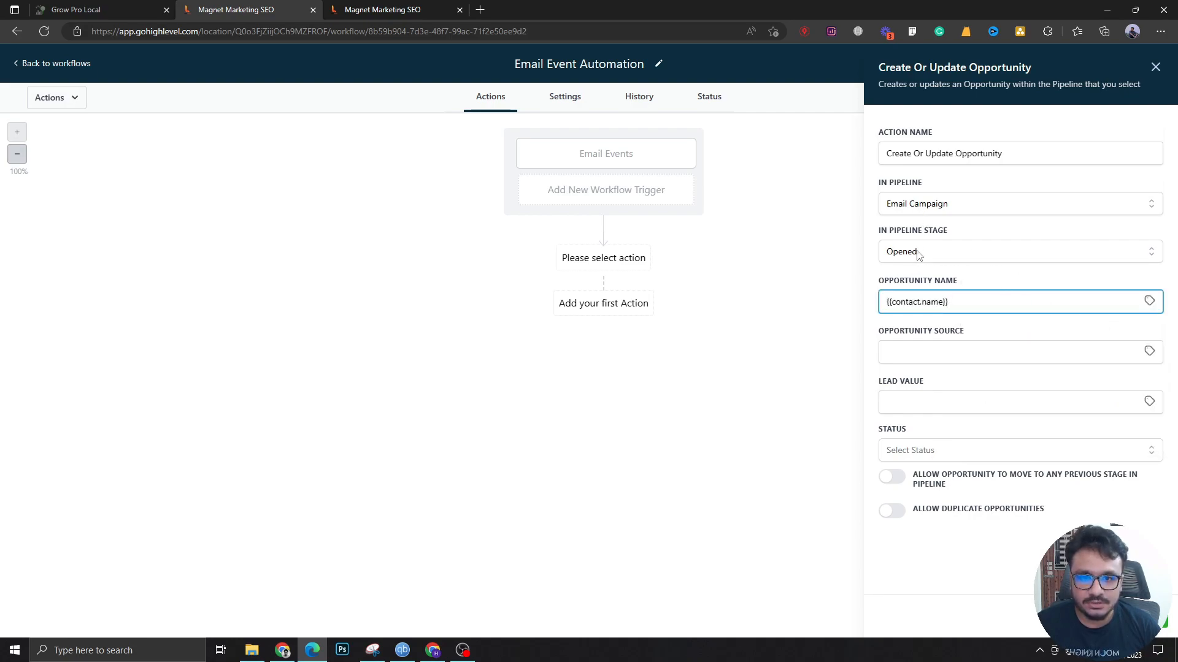
mouse_move(921, 213)
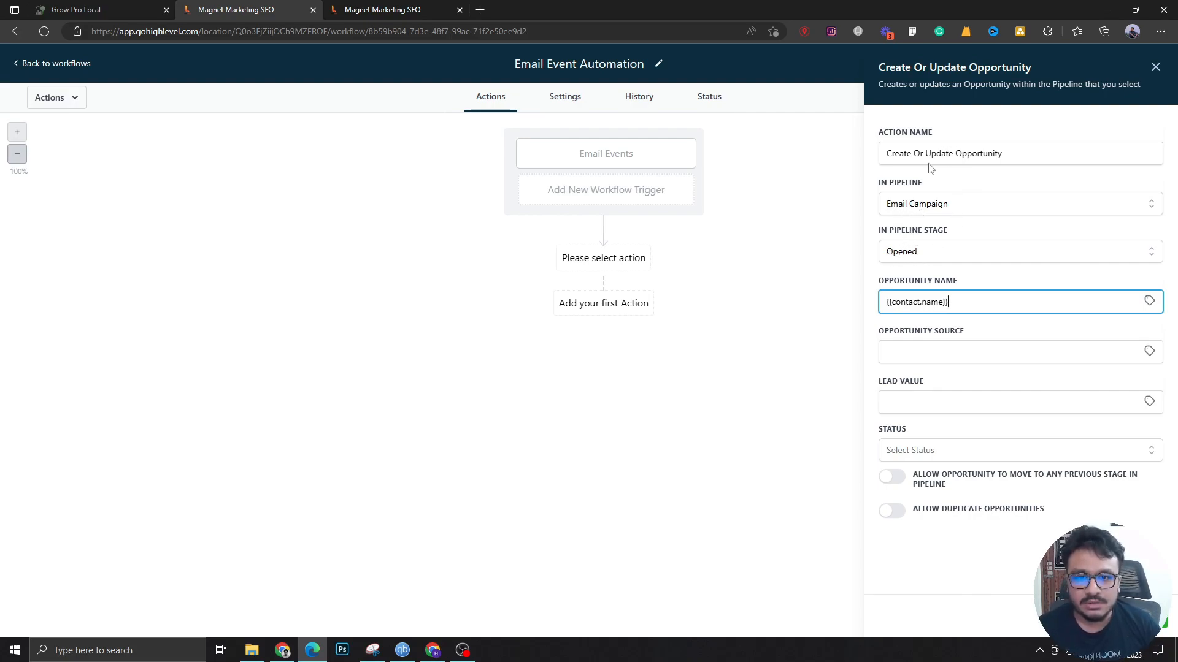
mouse_move(949, 226)
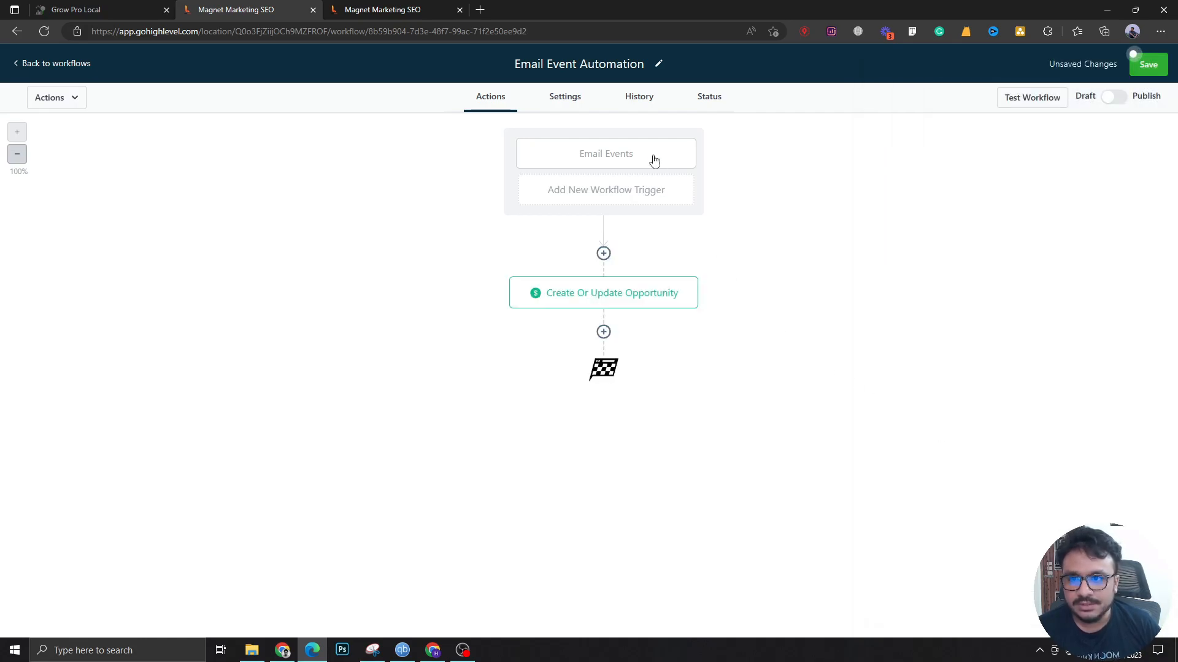
- Change the trigger's Event filter to Clicked
click(606, 153)
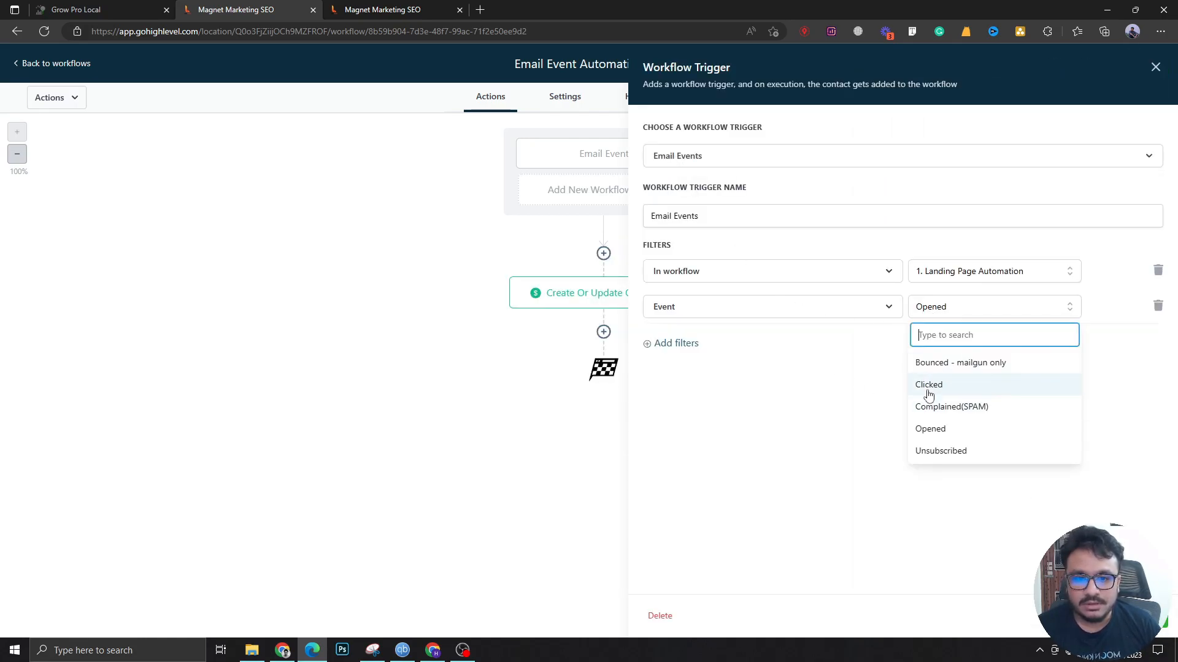
click(929, 384)
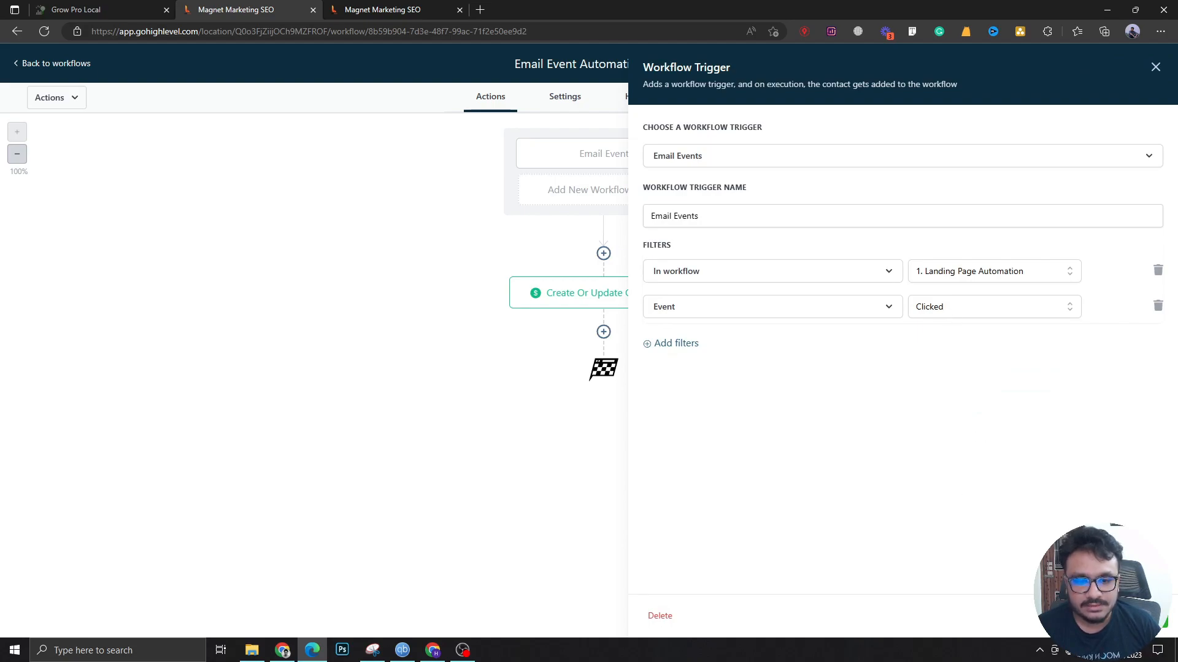
click(604, 292)
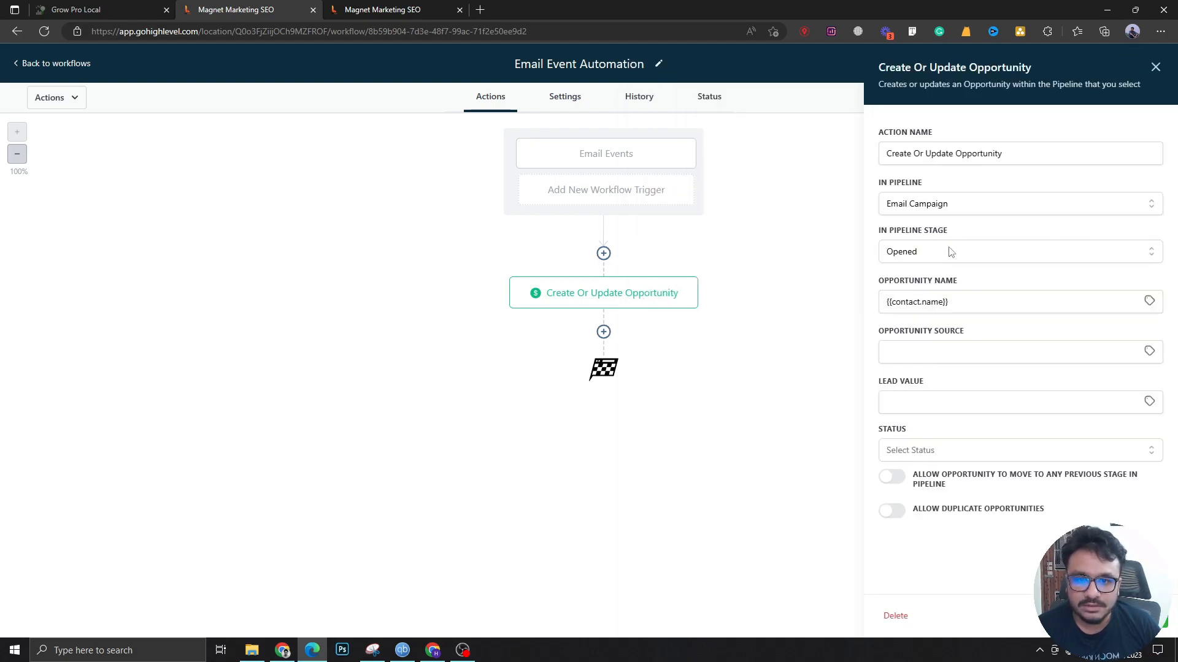
- Set the opportunity stage to Clicked, save it, and add a step after it
click(1021, 252)
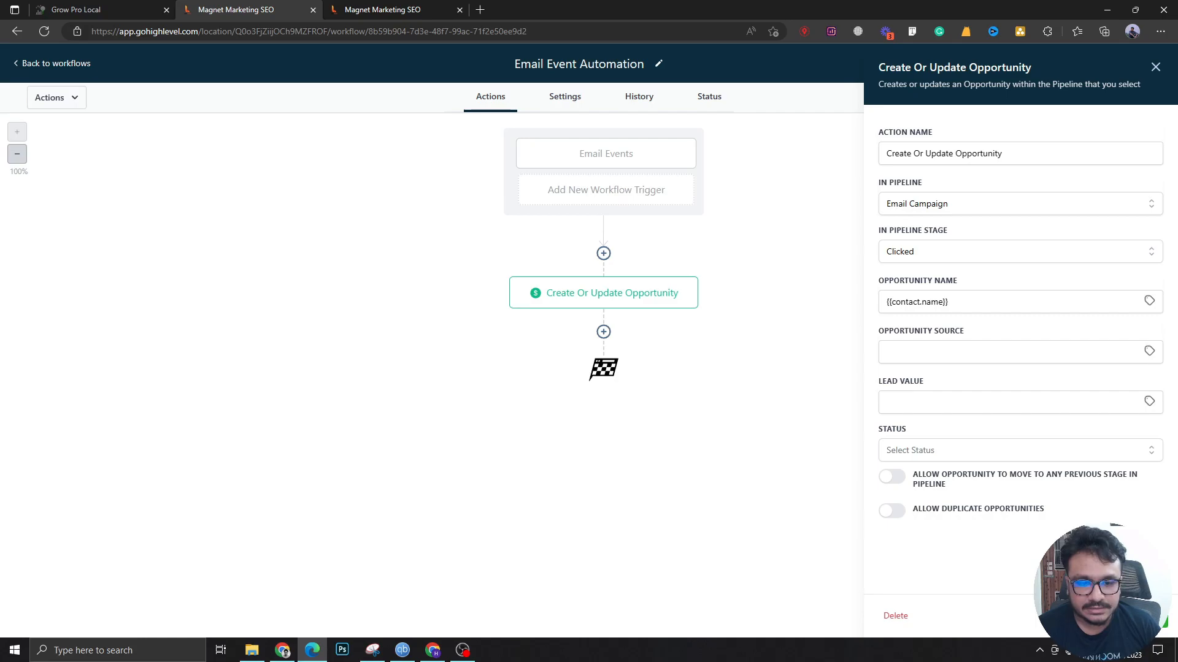
click(1155, 66)
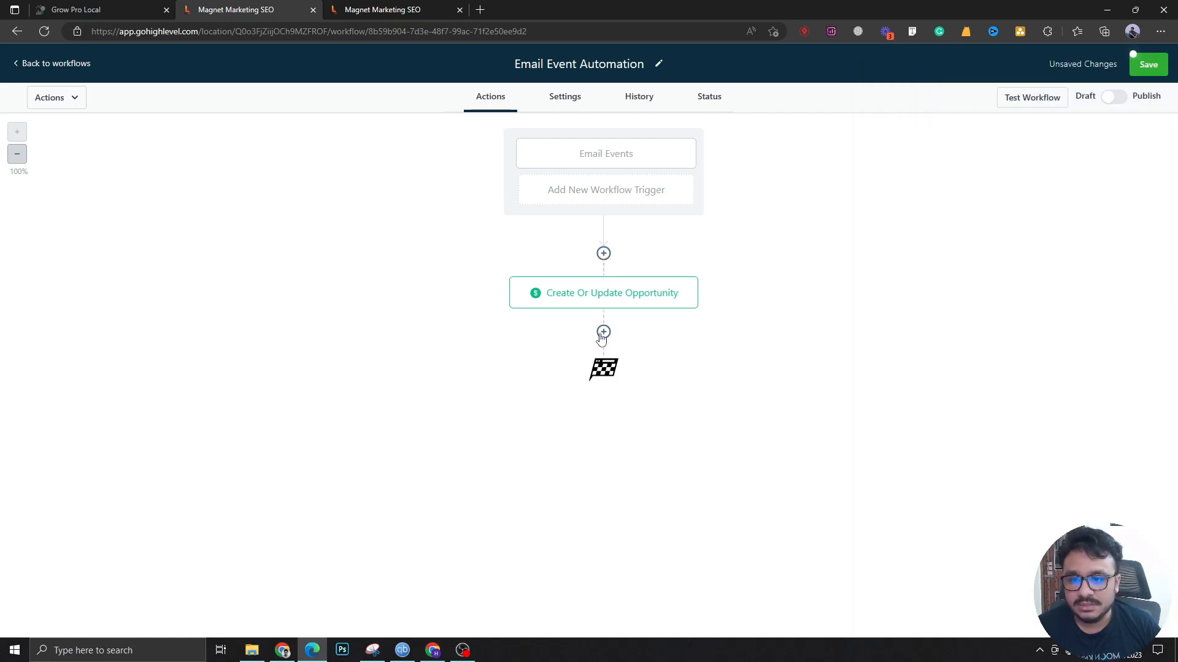
click(604, 331)
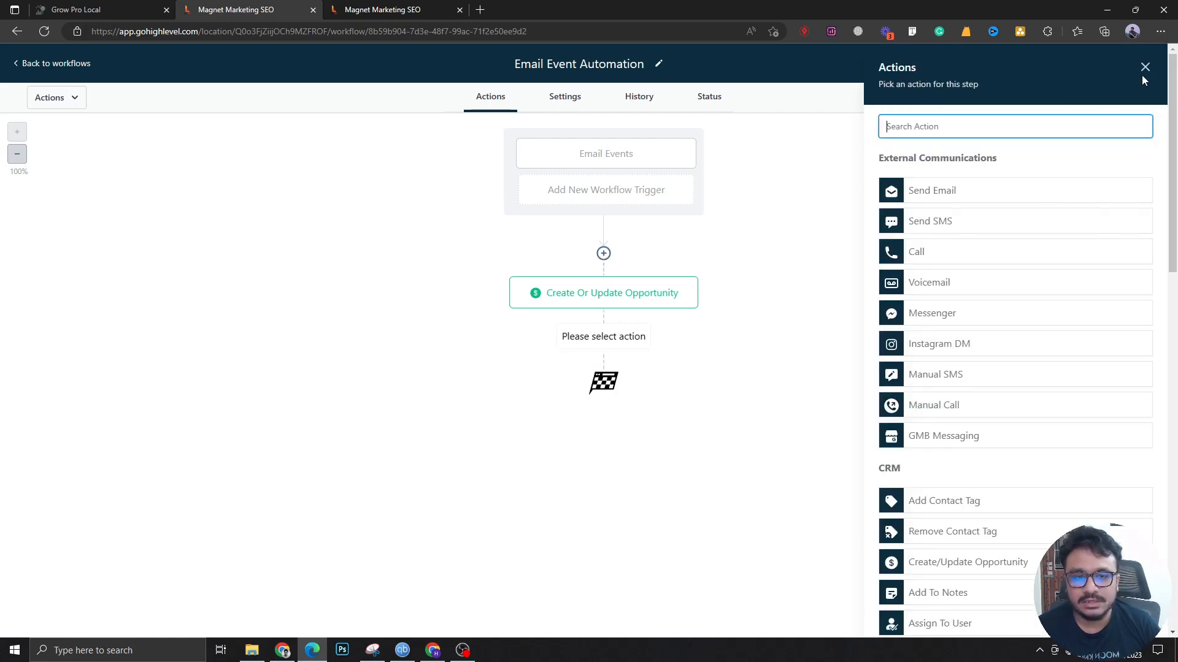
mouse_move(1136, 69)
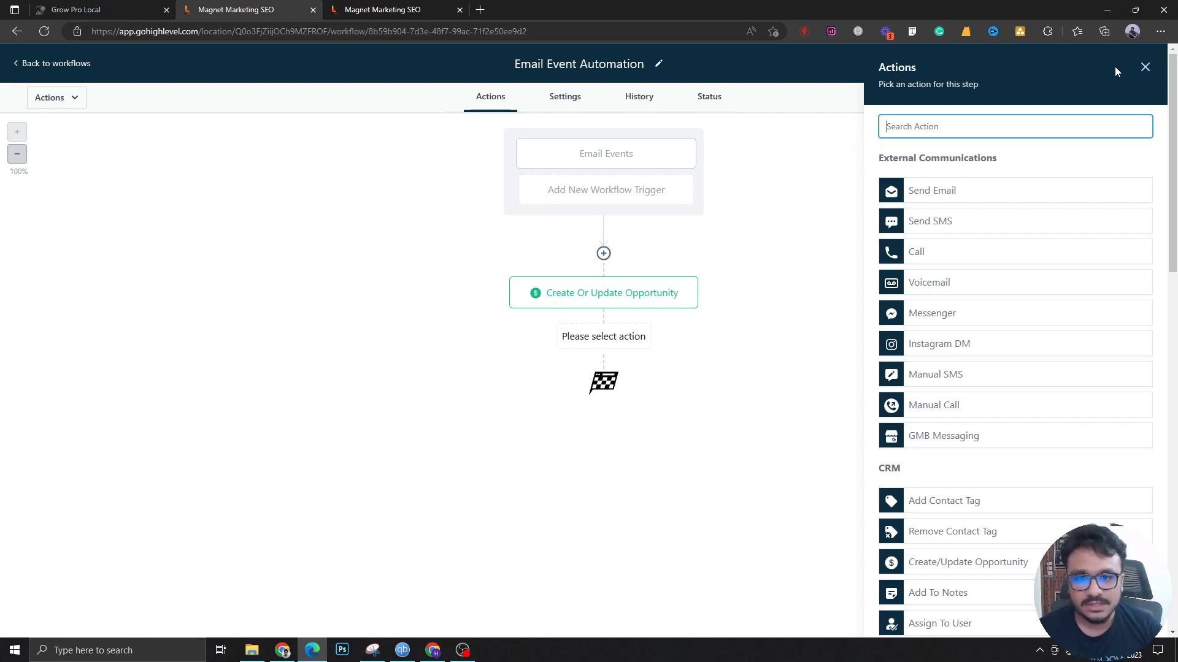
- Reopen the Email Events trigger and try the Bounced - mailgun only event
click(606, 154)
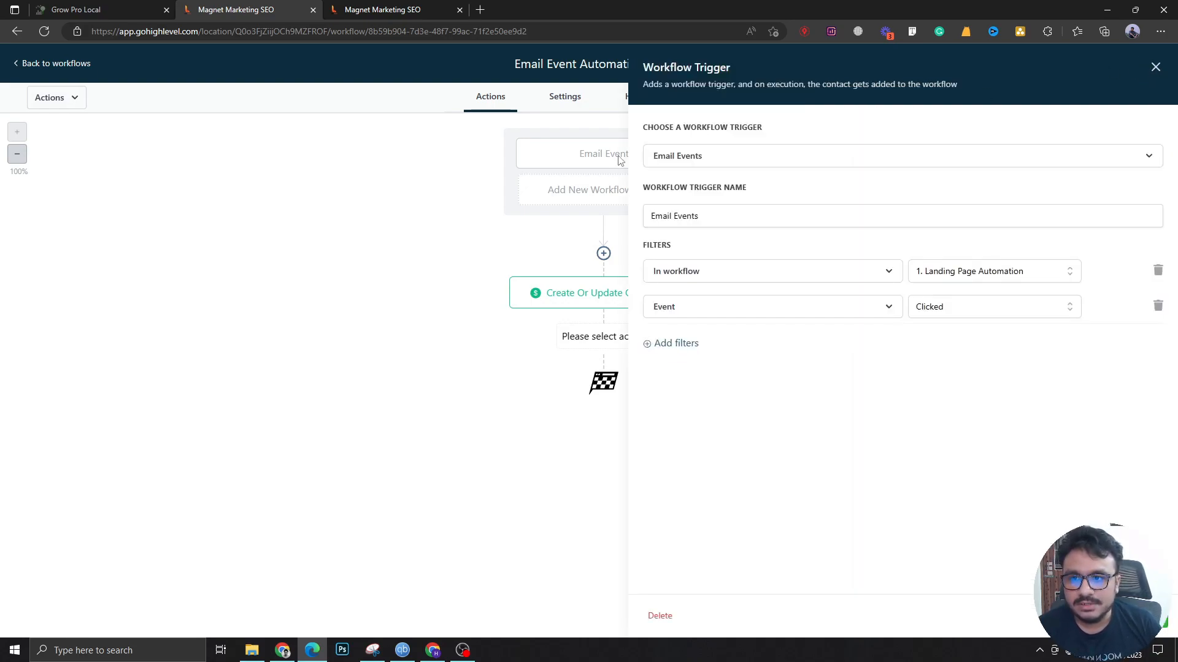
click(993, 307)
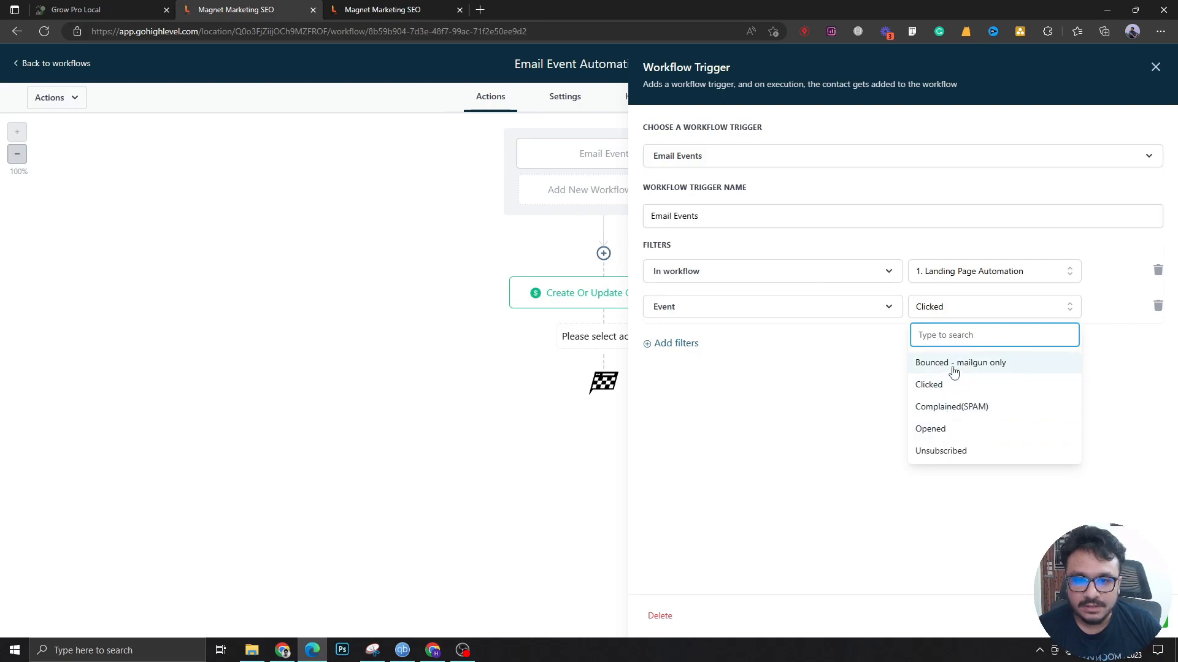
click(960, 362)
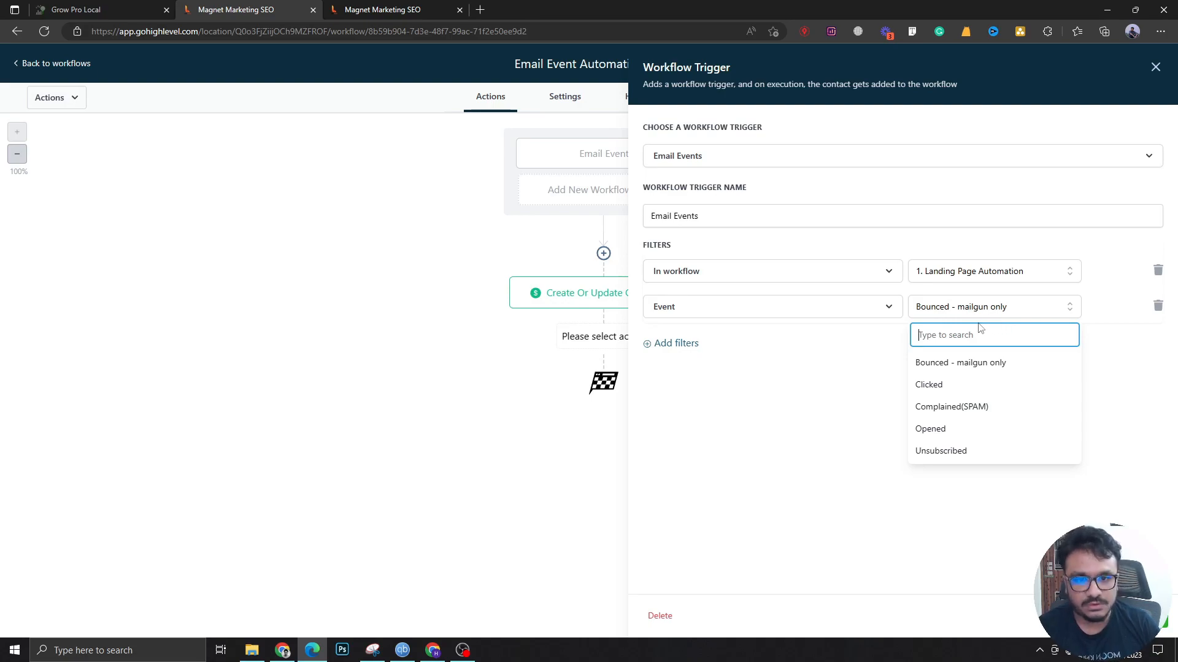
mouse_move(962, 358)
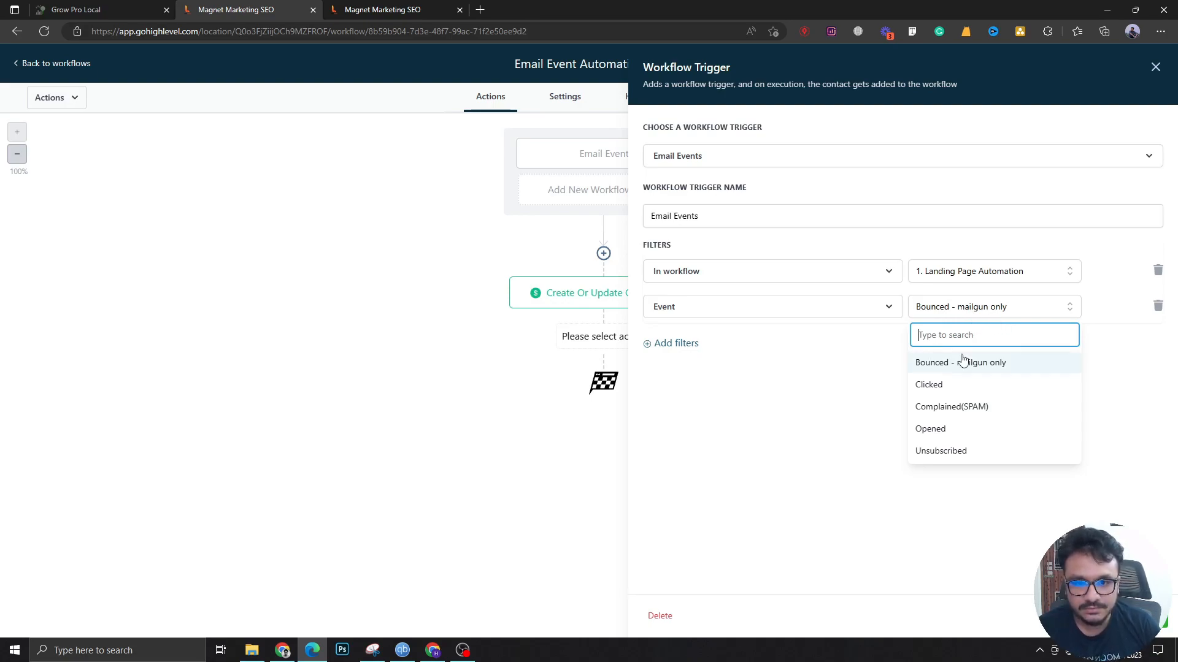
click(960, 362)
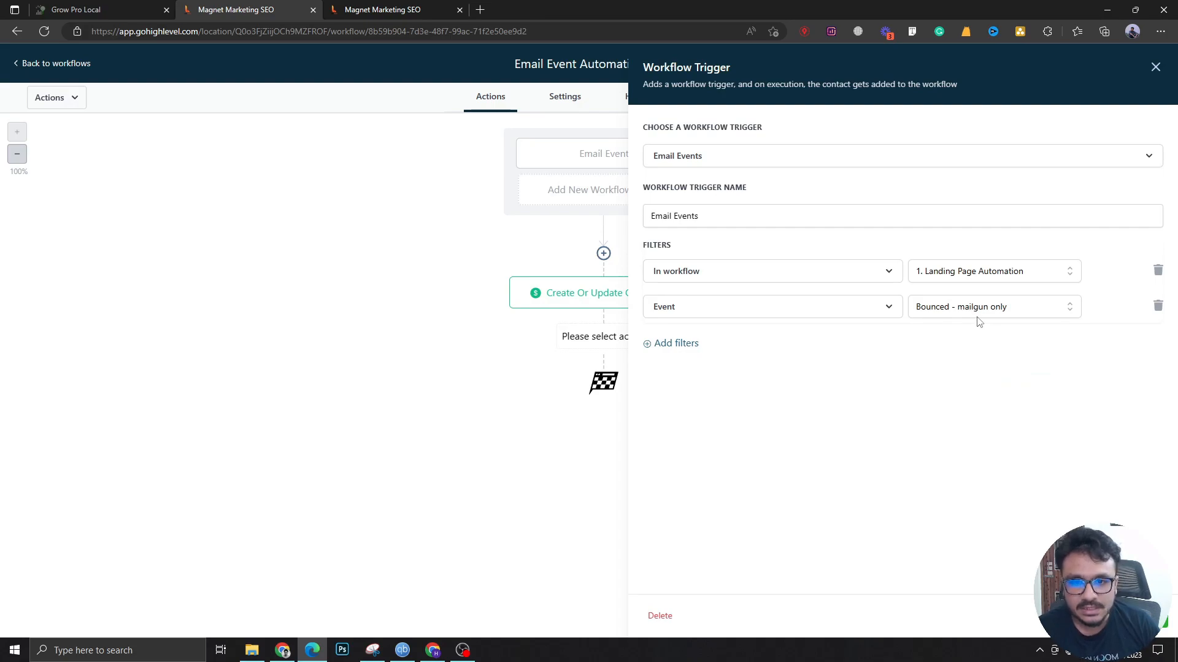
- Try the Unsubscribed event, then set the filter back to Clicked
click(994, 307)
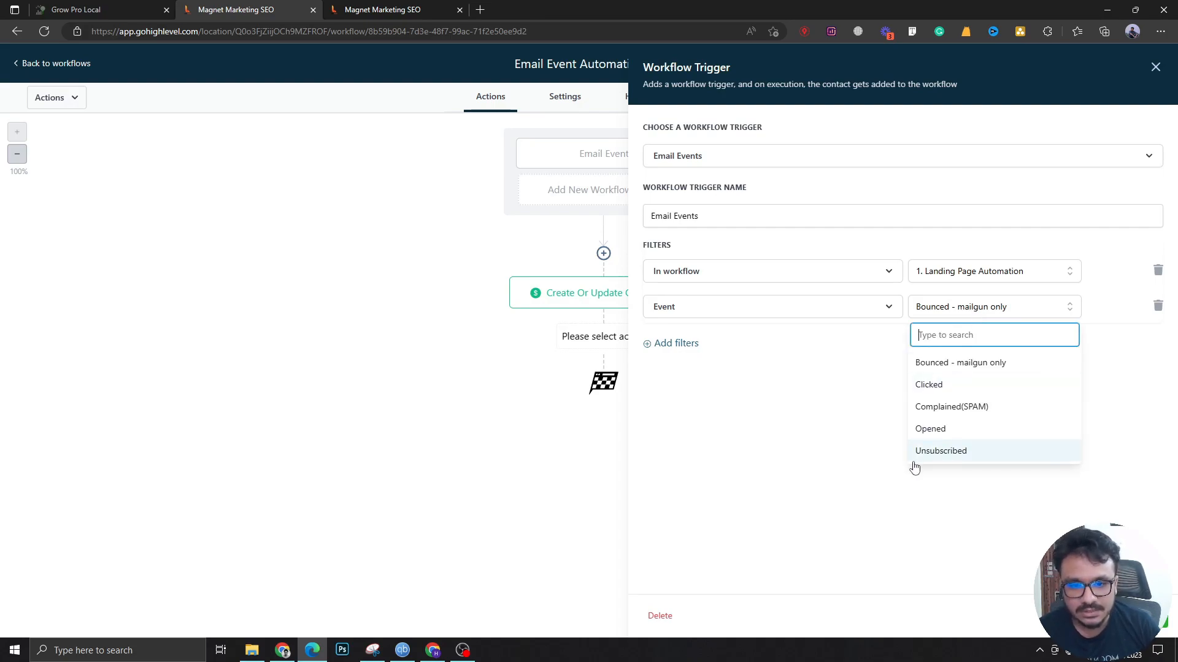
click(929, 430)
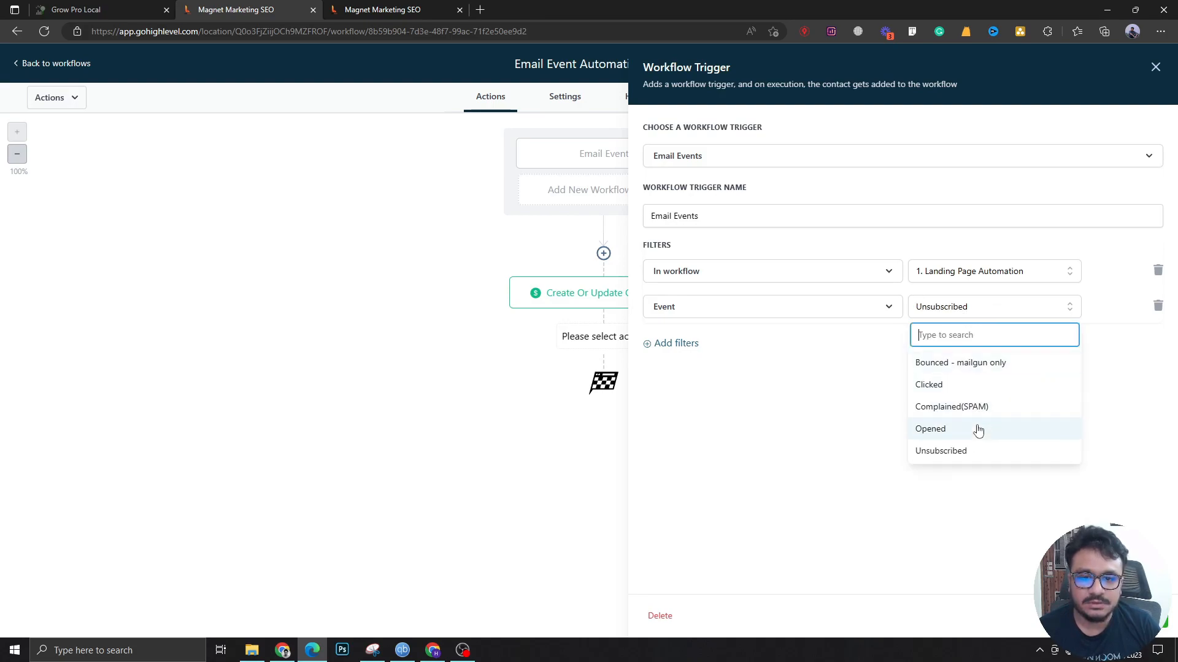
click(929, 384)
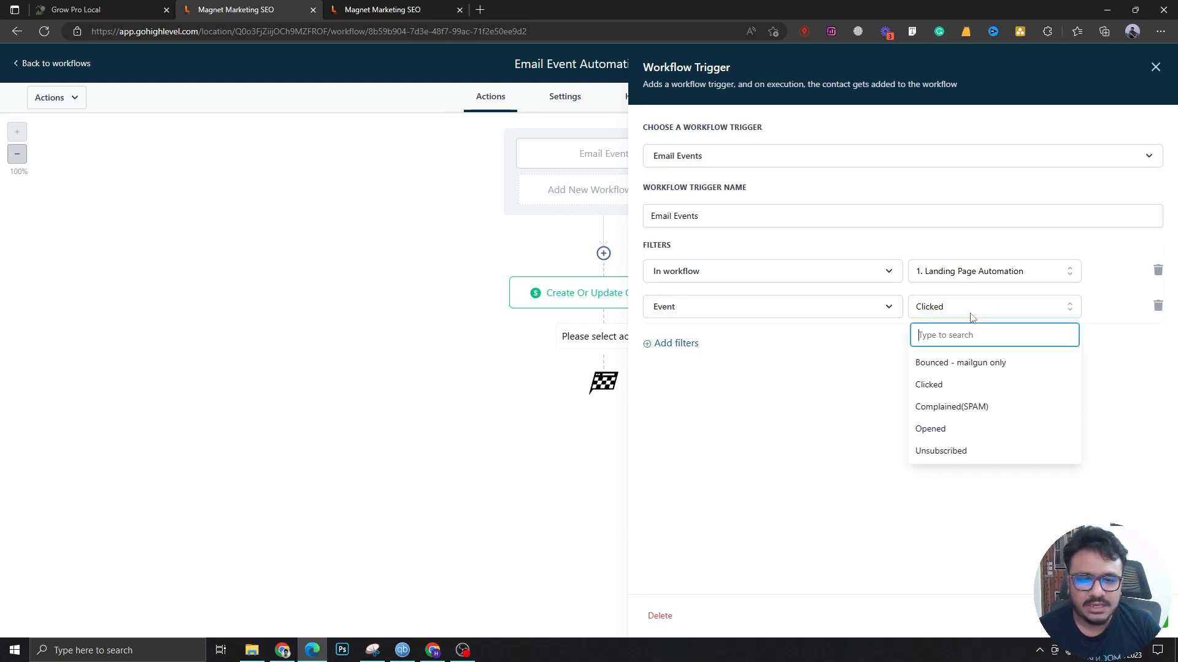